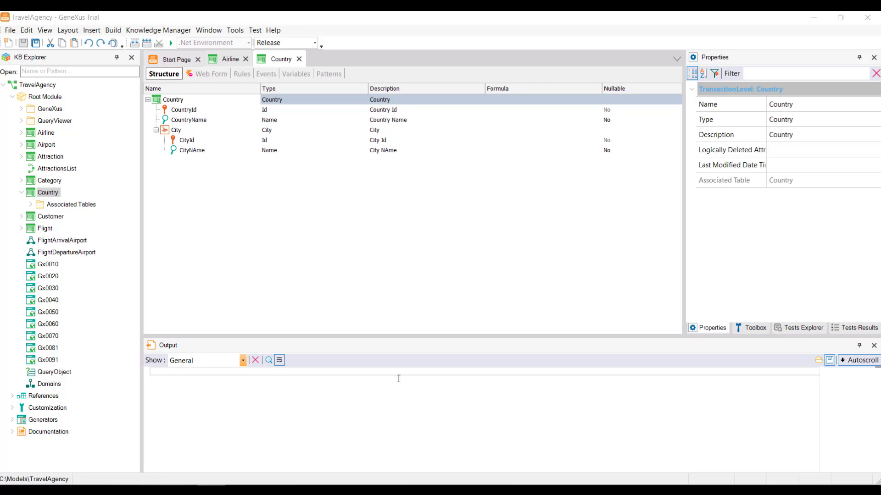
{"action": "mouse_move", "coordinate": [375, 384]}
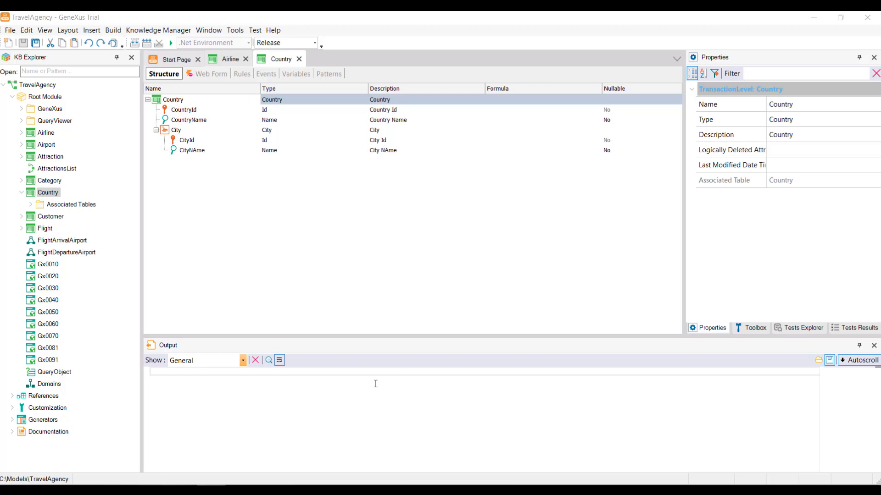
Bring up the File menu for the open TravelAgency knowledge base.
{"action": "left_click", "coordinate": [9, 29]}
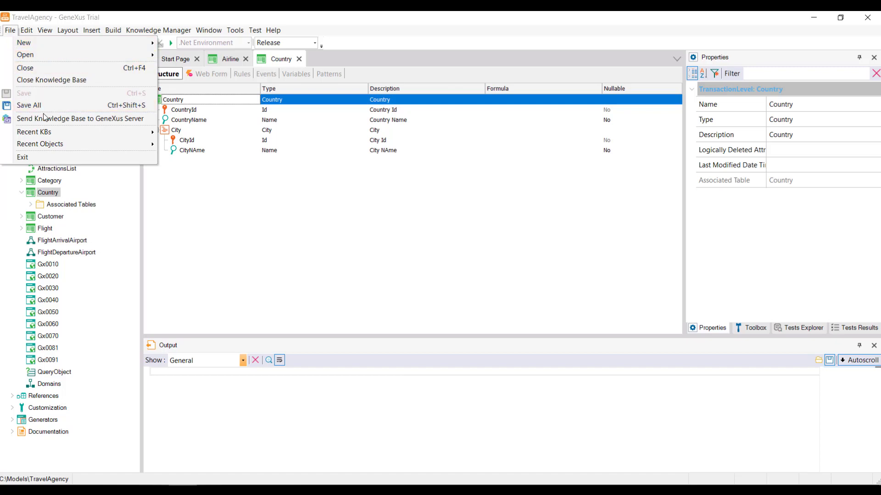
Send the TravelAgency KB to GeneXus Server as alias TravelAgencyGeenXusCourse with username and password.
{"action": "left_click", "coordinate": [80, 118]}
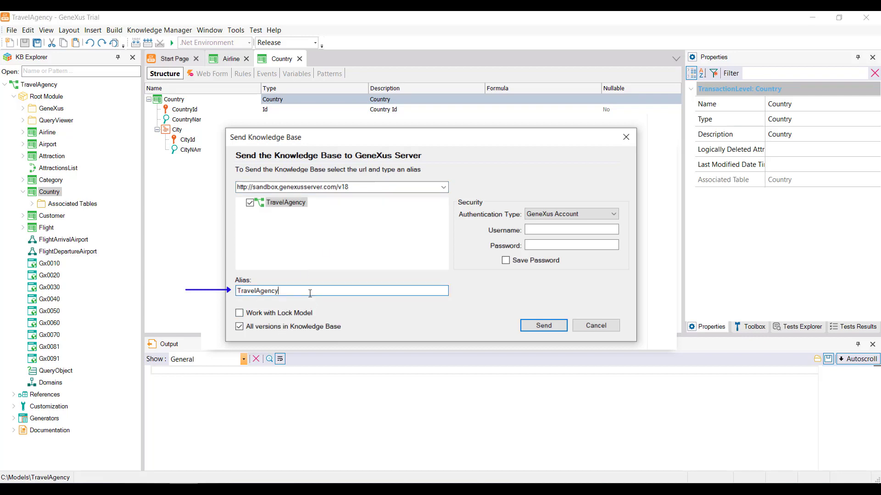
{"action": "type", "text": "GeenXusCourse"}
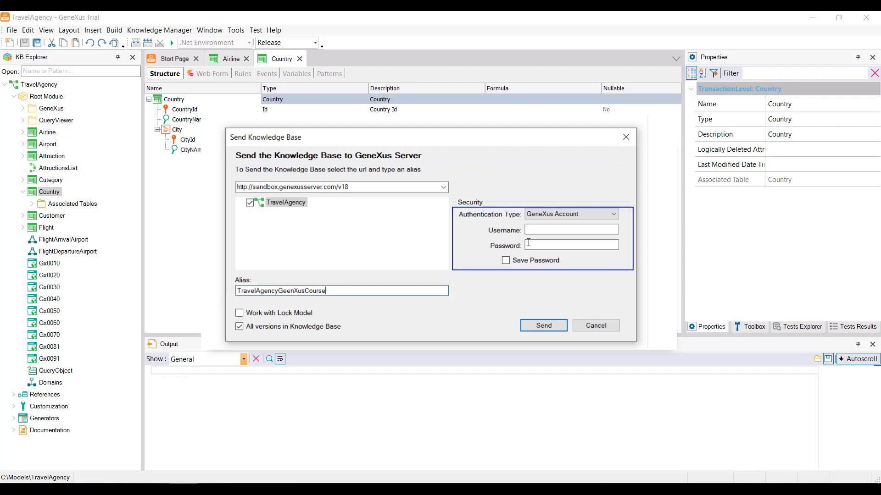
{"action": "type", "text": "ad"}
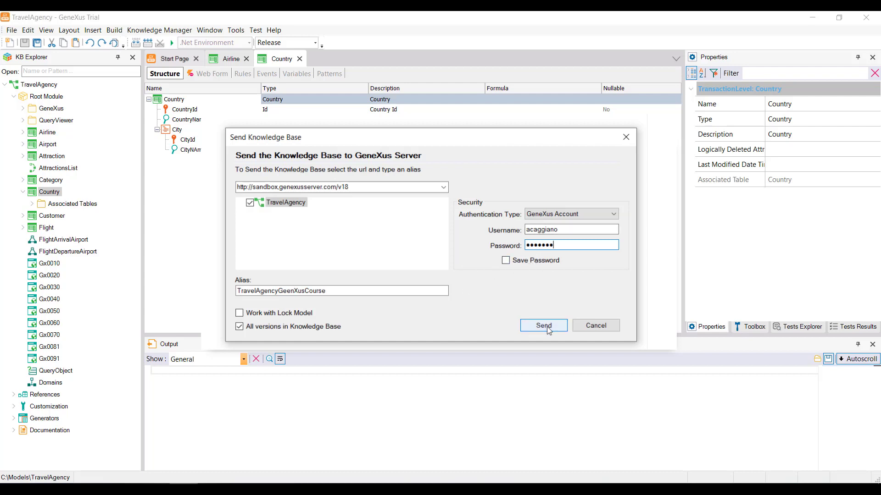
{"action": "left_click", "coordinate": [542, 324]}
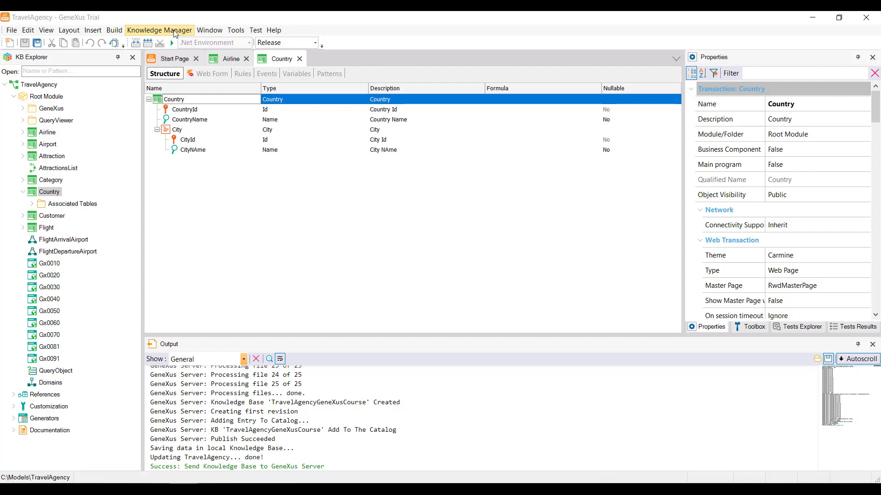
Show Team Development for TravelAgency via Knowledge Manager, listing no pending commits.
{"action": "left_click", "coordinate": [160, 29]}
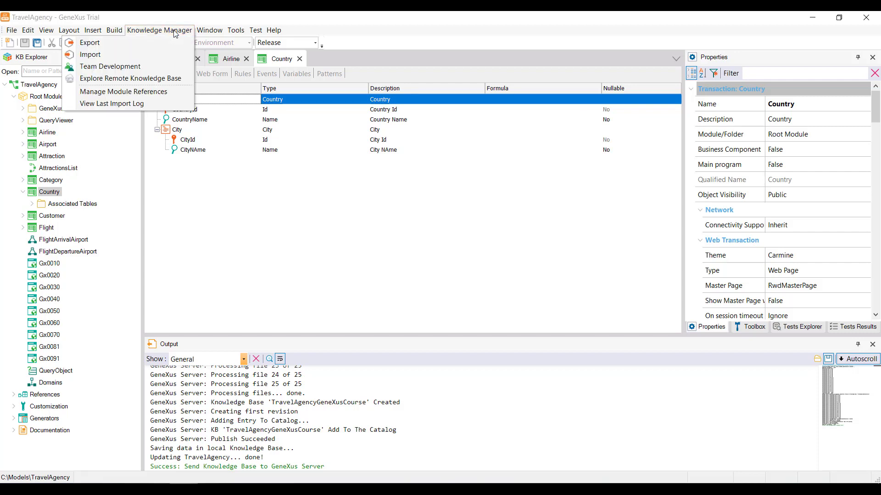
{"action": "mouse_move", "coordinate": [110, 66]}
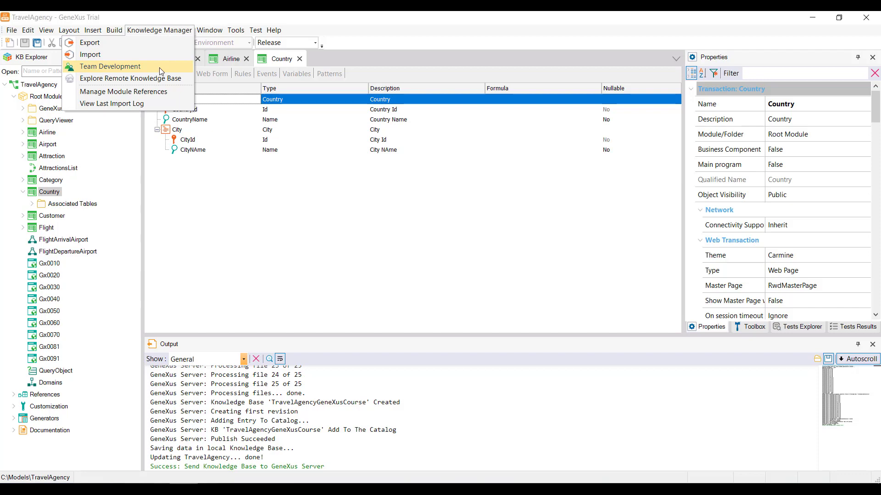
{"action": "left_click", "coordinate": [110, 66]}
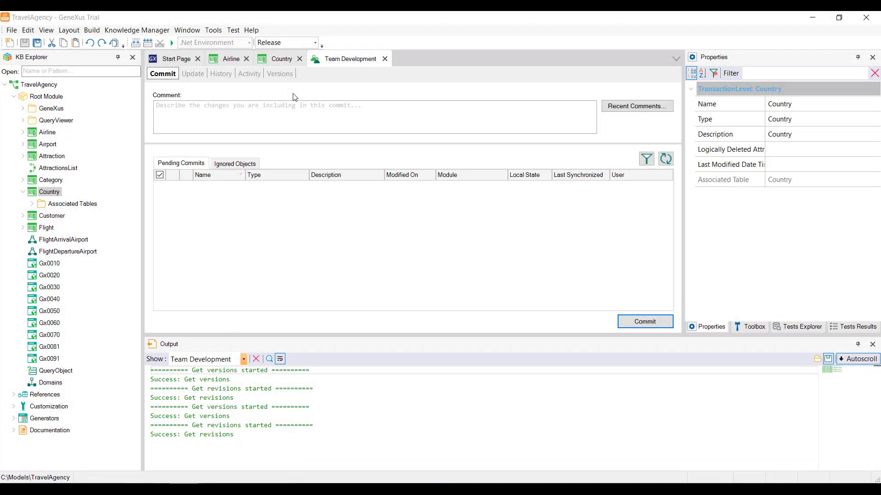
Close the TravelAgency knowledge base, leaving only the Start Page.
{"action": "left_click", "coordinate": [163, 73]}
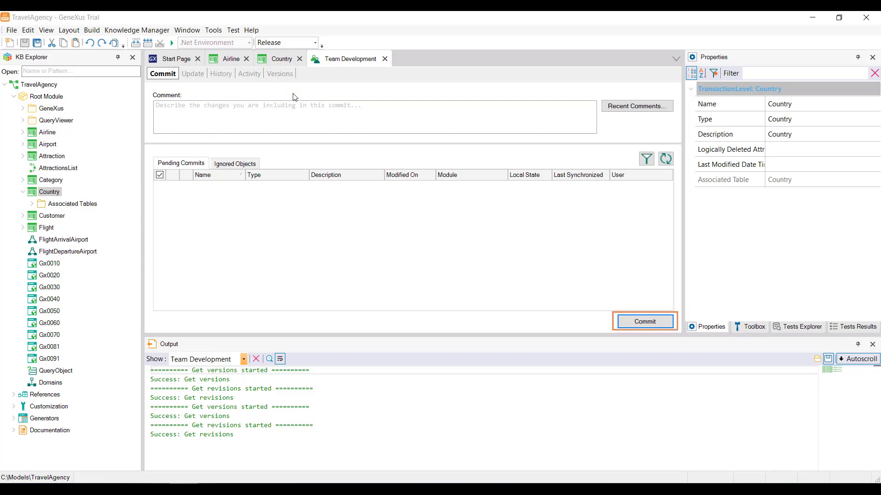
{"action": "left_click", "coordinate": [644, 321]}
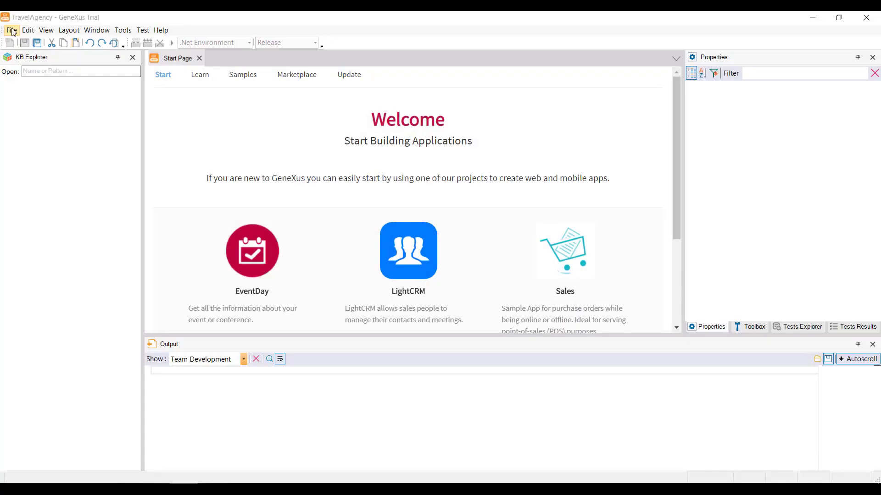
Choose the server's TravelAgencyGeenXusCourse KB as the source for a new local knowledge base.
{"action": "left_click", "coordinate": [11, 30]}
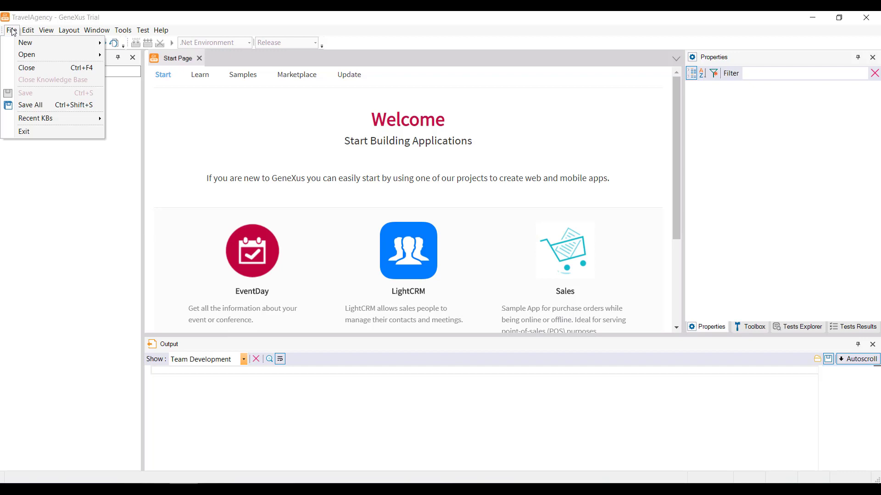
{"action": "mouse_move", "coordinate": [25, 42]}
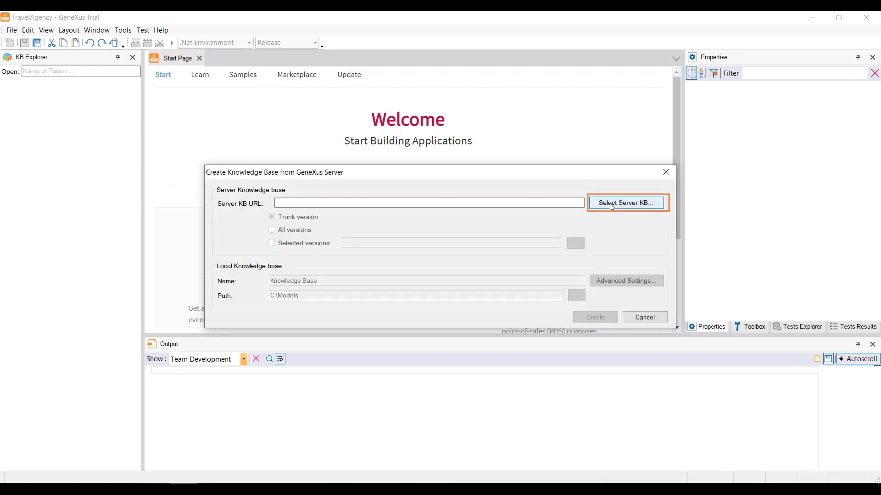
{"action": "left_click", "coordinate": [626, 203]}
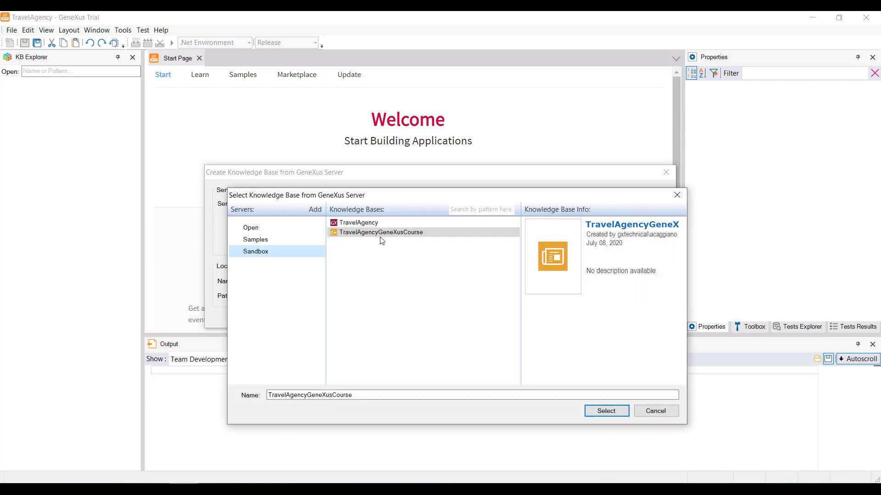
{"action": "left_click", "coordinate": [380, 232]}
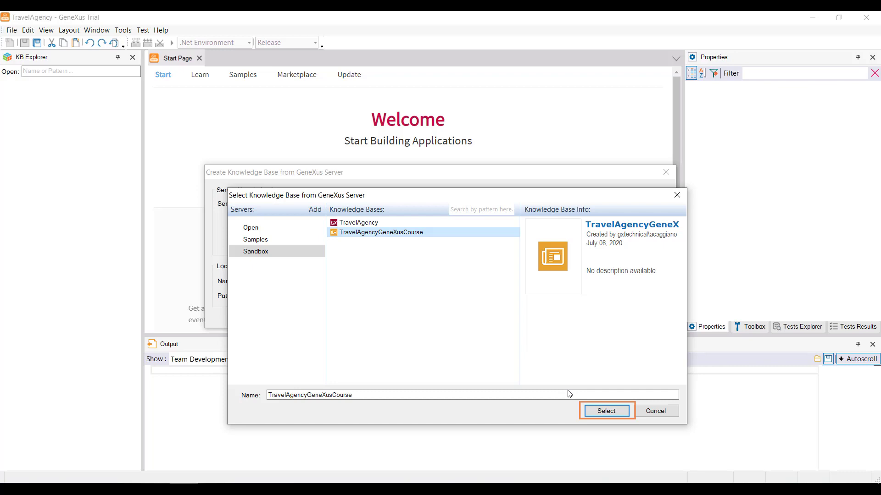
{"action": "left_click", "coordinate": [605, 411]}
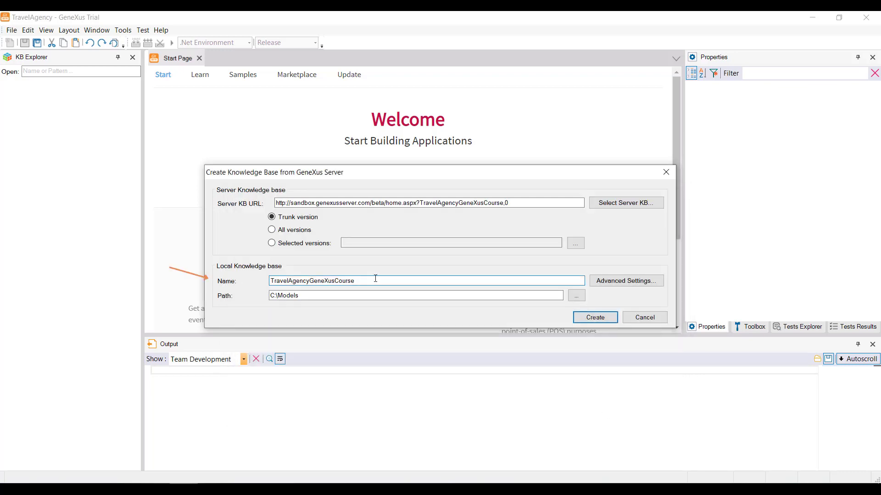
Name the local knowledge base MyTravelAgency and create it from the server.
{"action": "triple_click", "coordinate": [312, 281]}
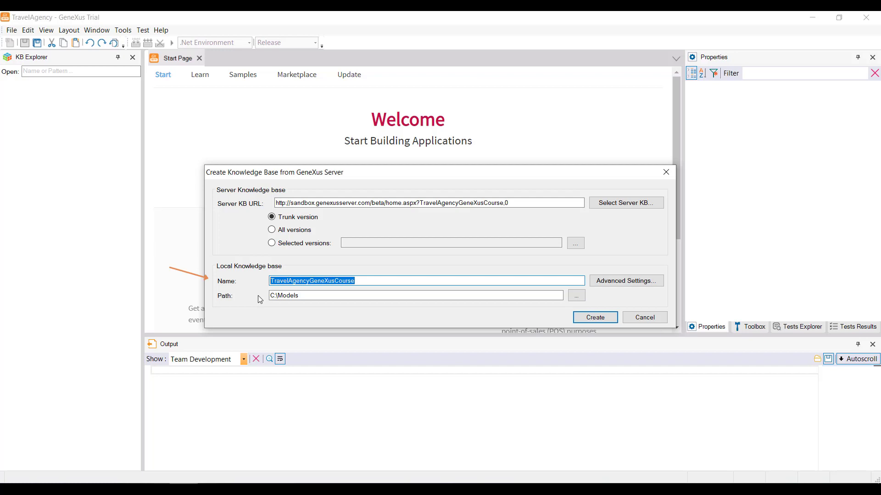
{"action": "type", "text": "MyTravelAgency"}
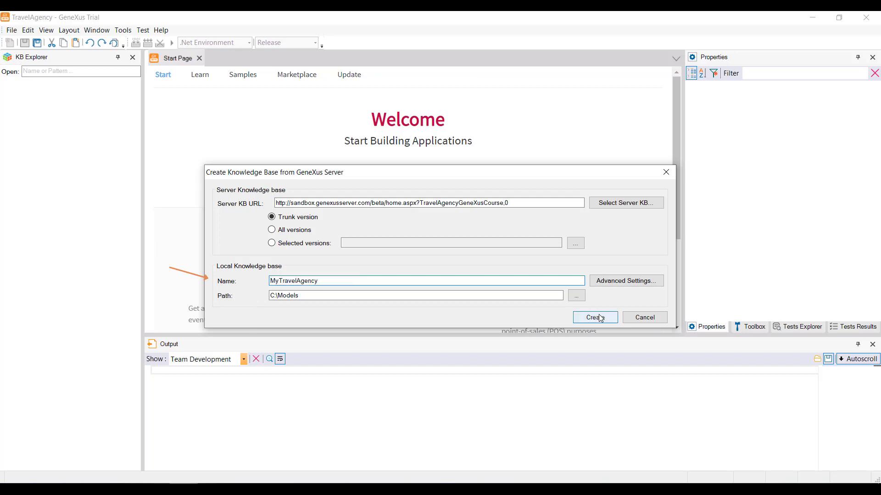
{"action": "left_click", "coordinate": [594, 318]}
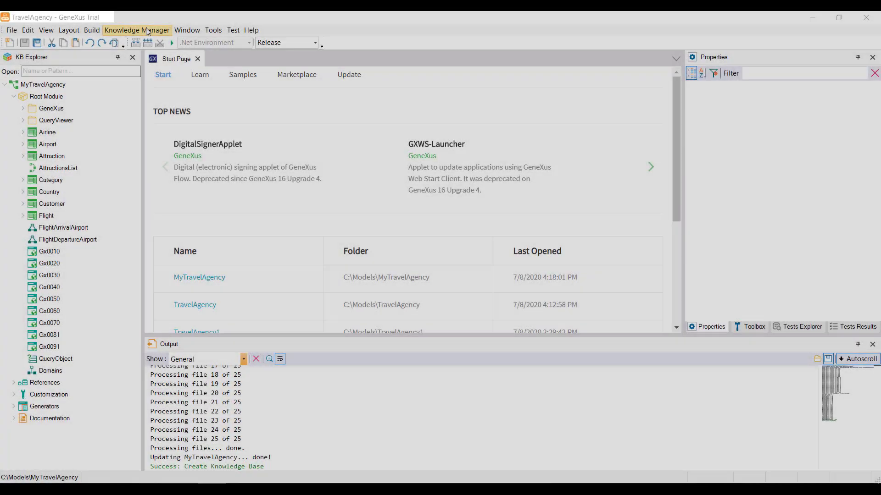
Show Team Development for MyTravelAgency and its Update view of pending server changes.
{"action": "left_click", "coordinate": [137, 29]}
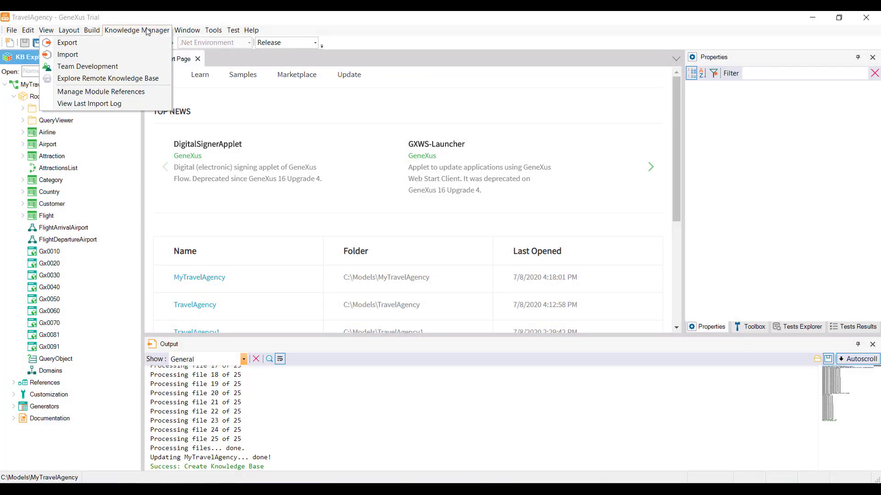
{"action": "mouse_move", "coordinate": [87, 66]}
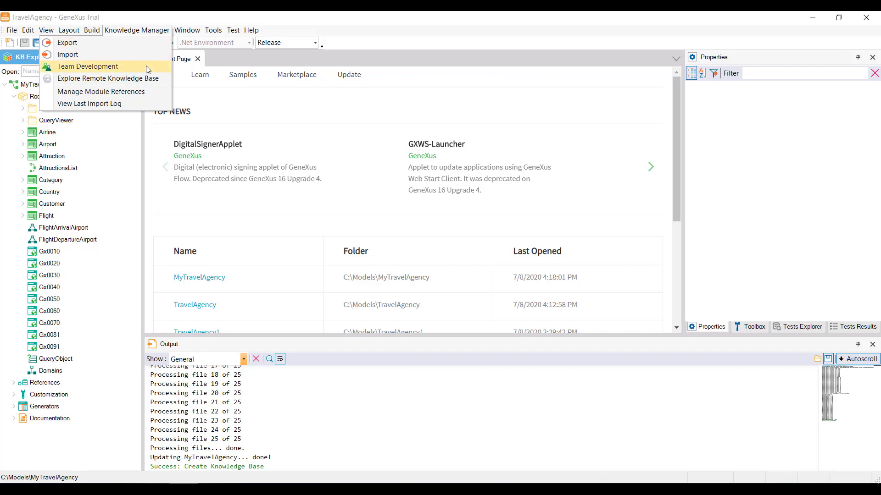
{"action": "left_click", "coordinate": [87, 66]}
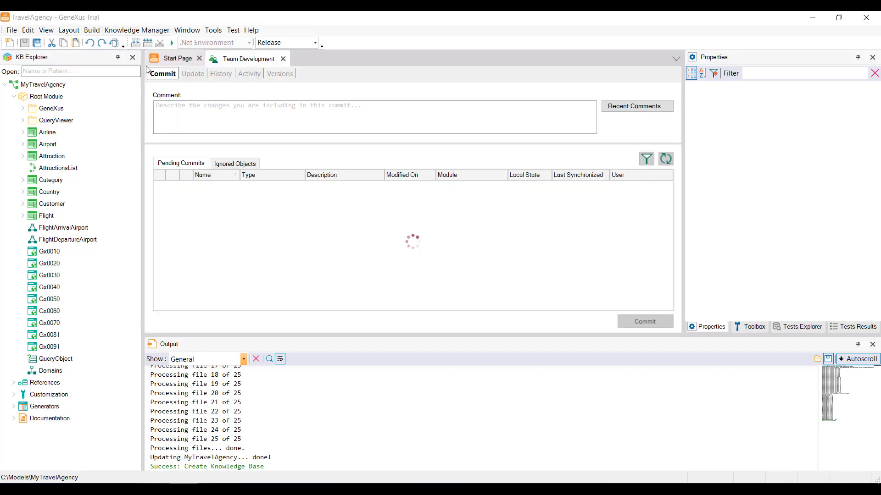
{"action": "left_click", "coordinate": [192, 73]}
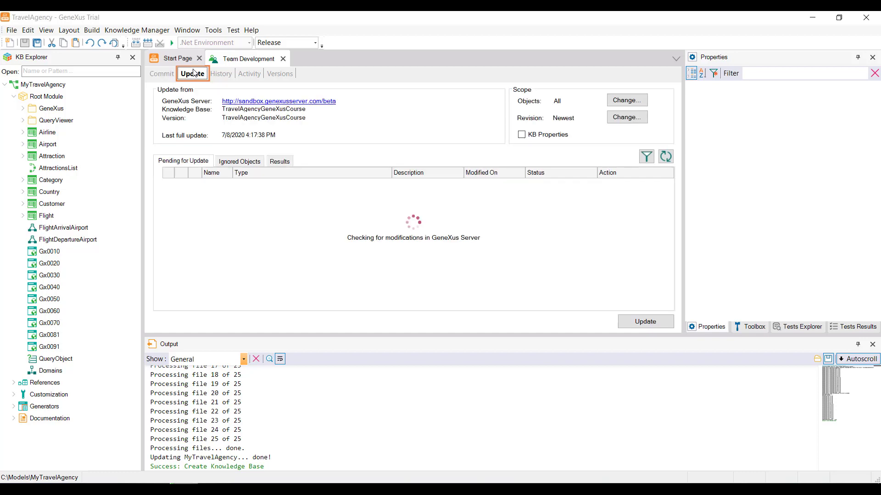